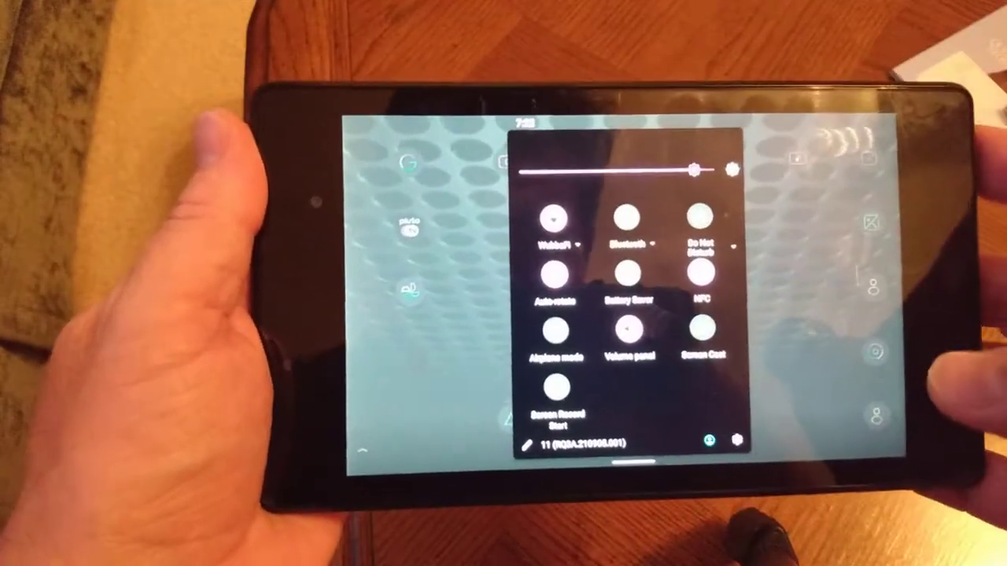
# Step: Open the tablet's Settings main menu from the expanded quick settings panel
pyautogui.click(733, 442)
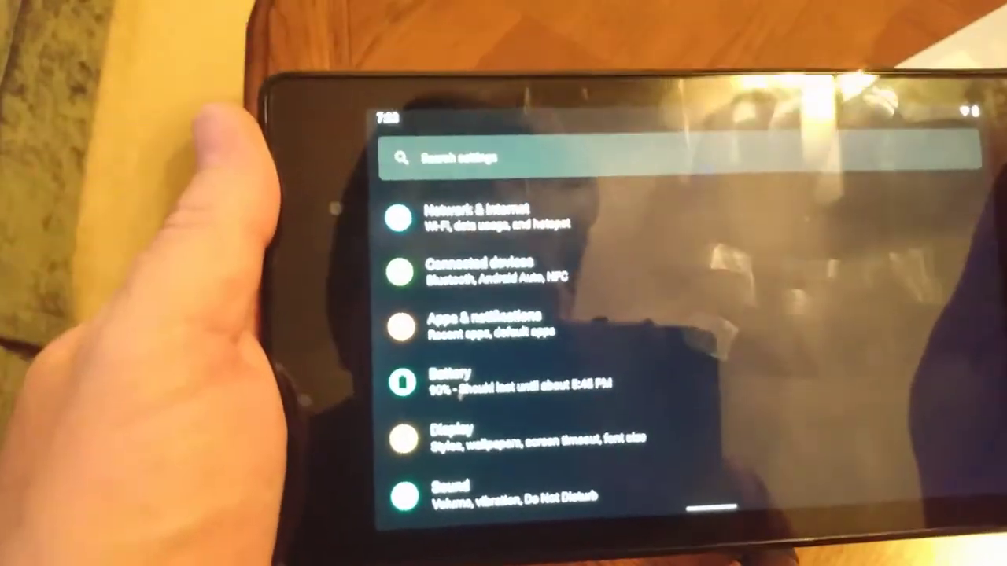
pyautogui.scroll(-3)
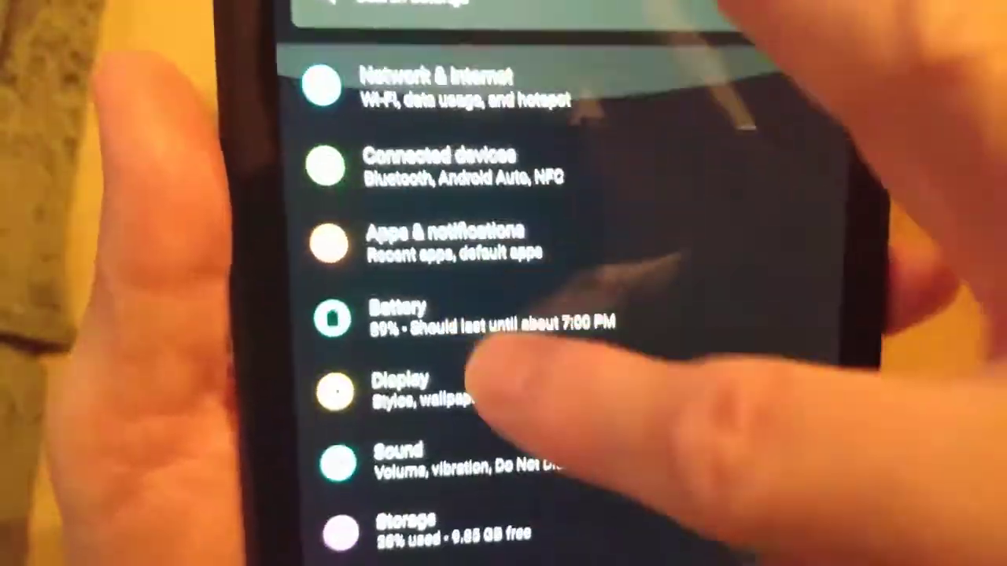
pyautogui.scroll(3)
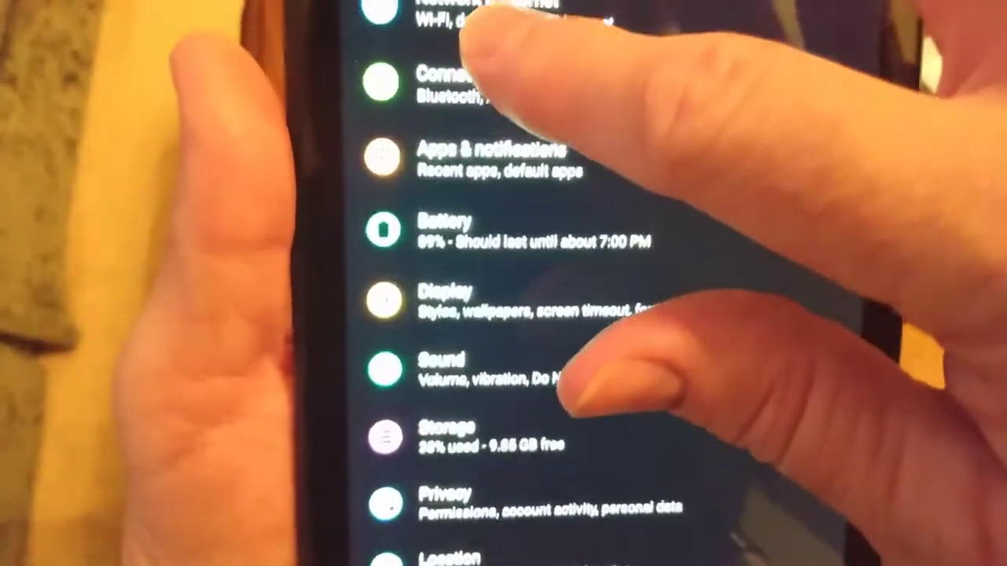